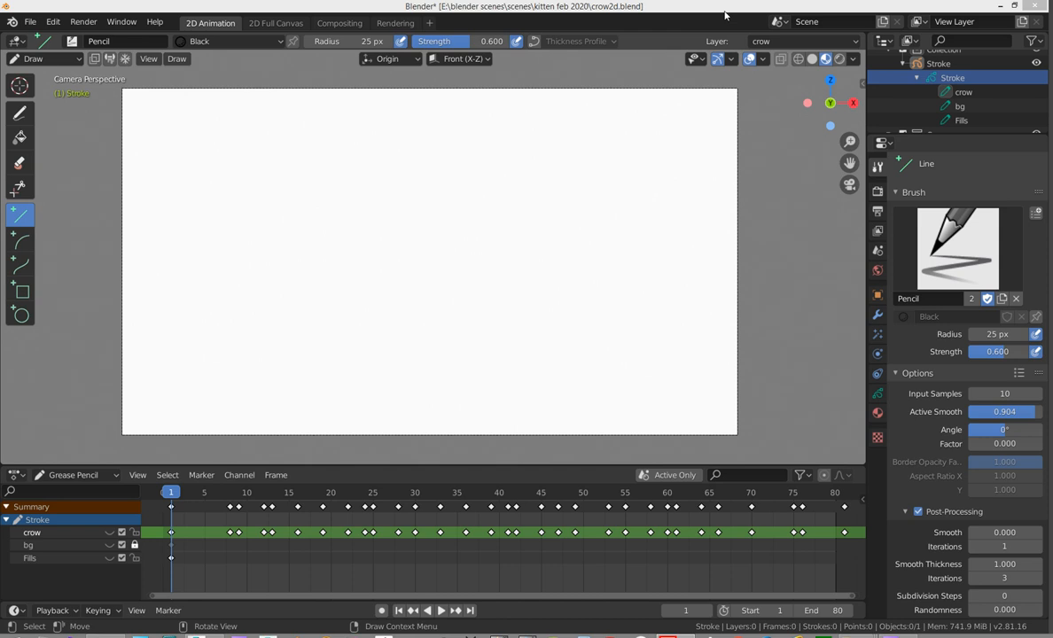
mouse_move(276, 205)
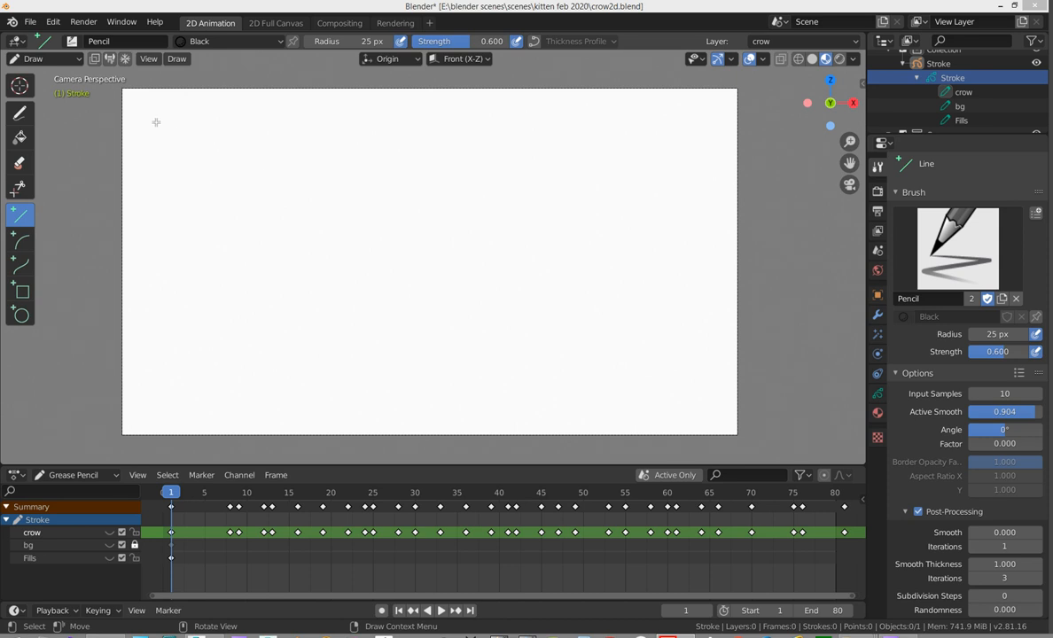
Step: Switch from Grease Pencil Draw mode to Object Mode
left_click(44, 59)
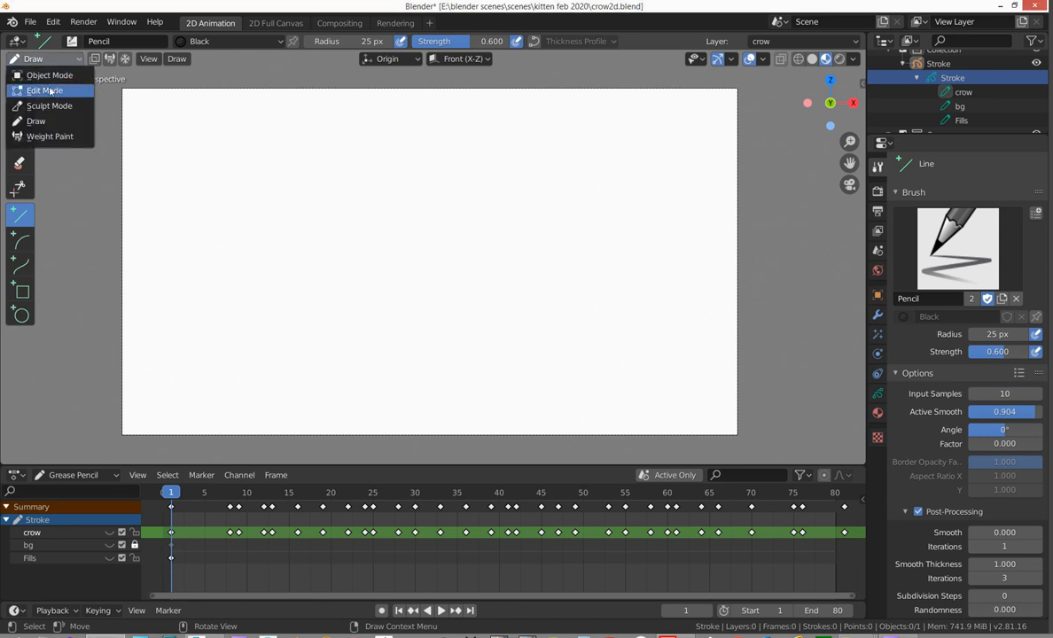
mouse_move(48, 76)
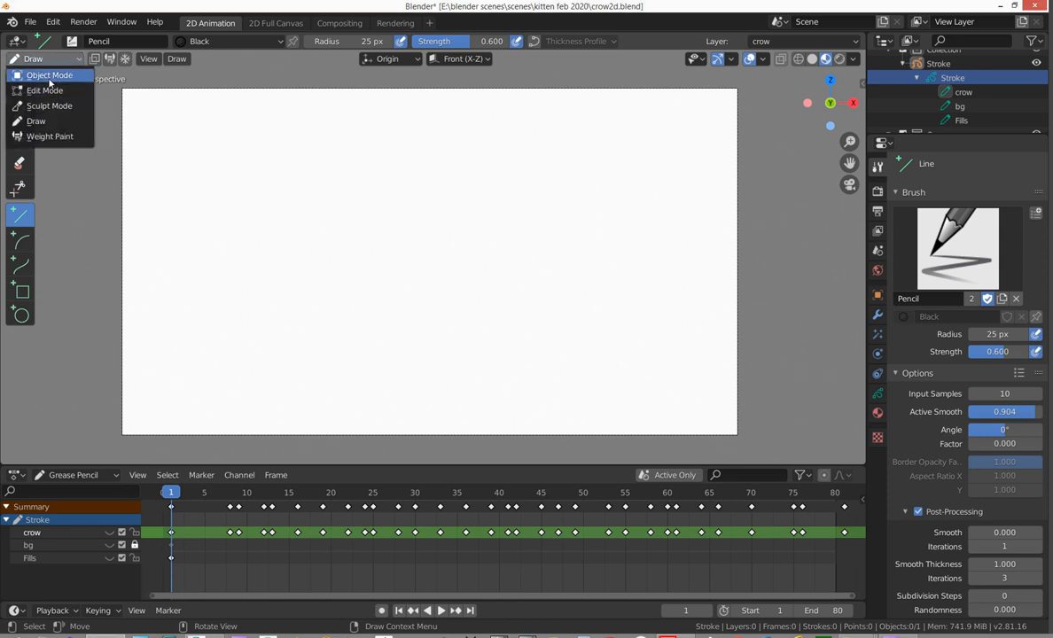
left_click(50, 74)
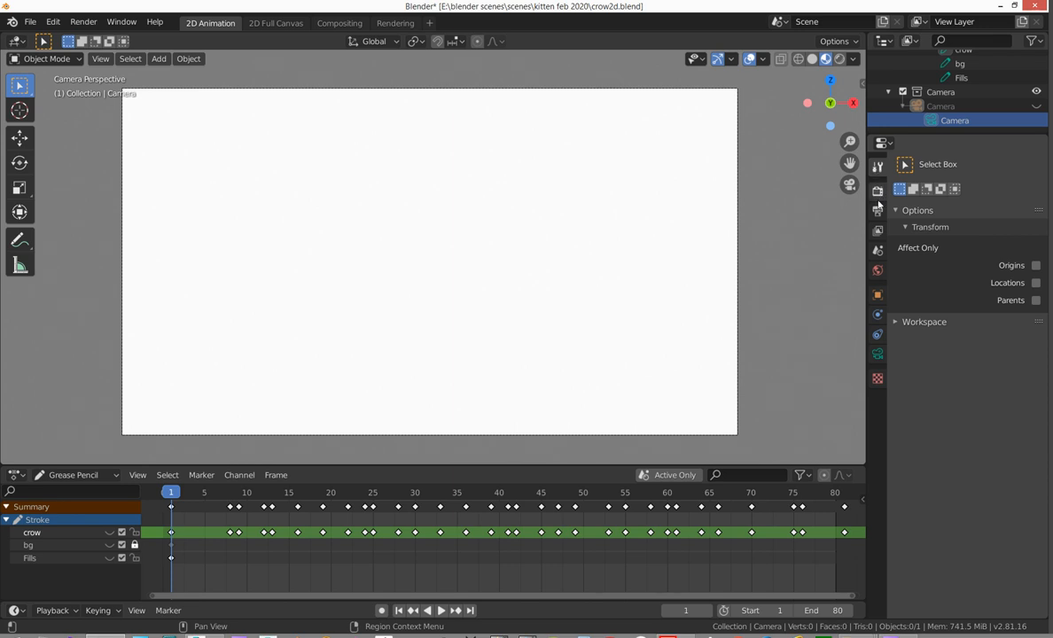
Step: Show the camera data properties, expand the crow.mov background image and set its source to Movie Clip
left_click(876, 192)
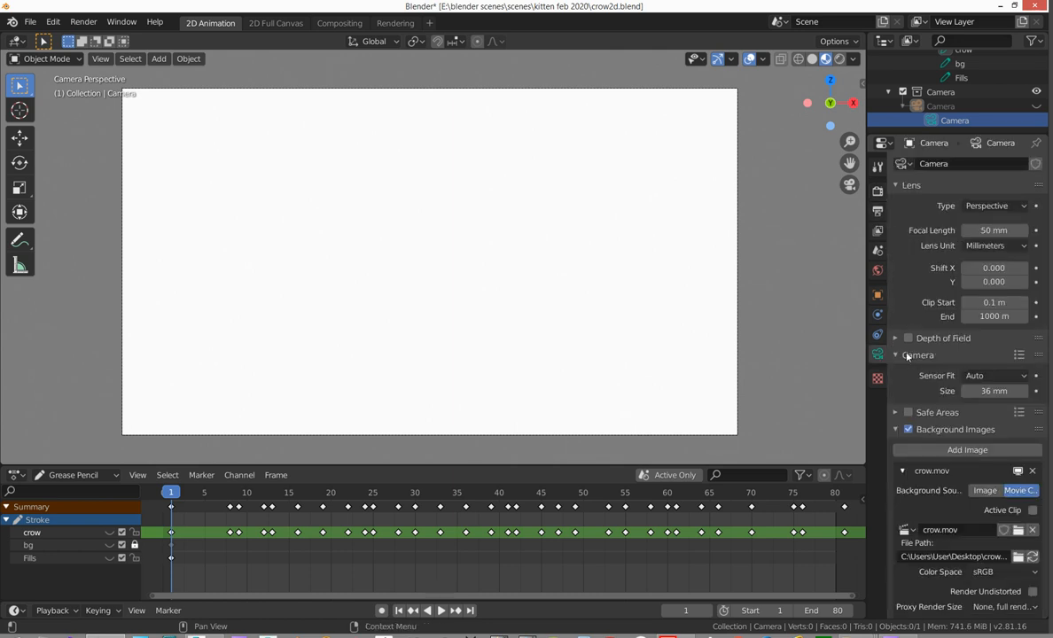
scroll("down", 3)
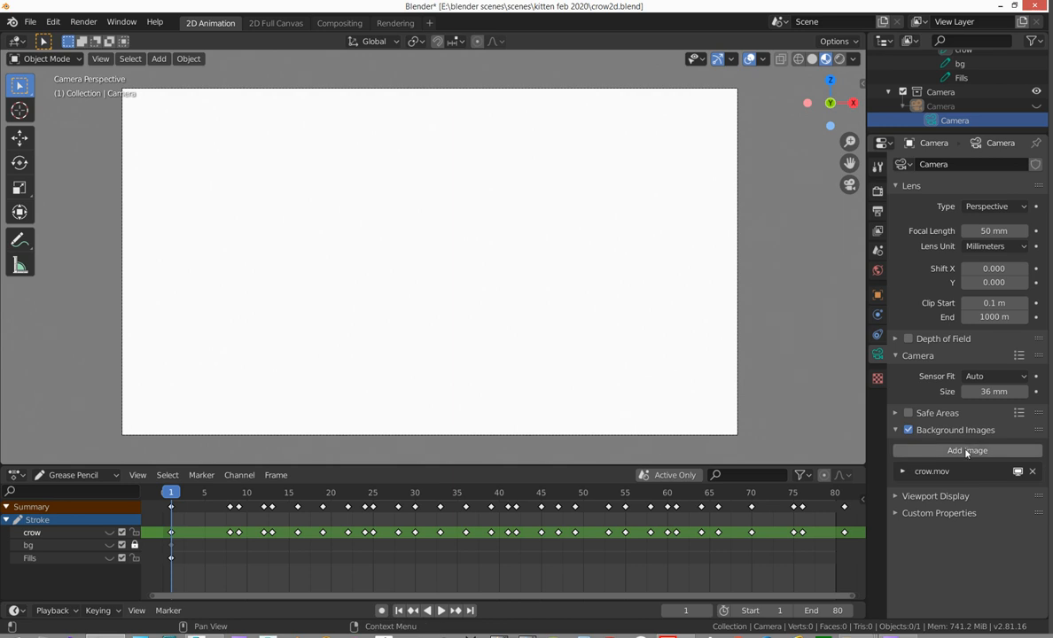
left_click(966, 450)
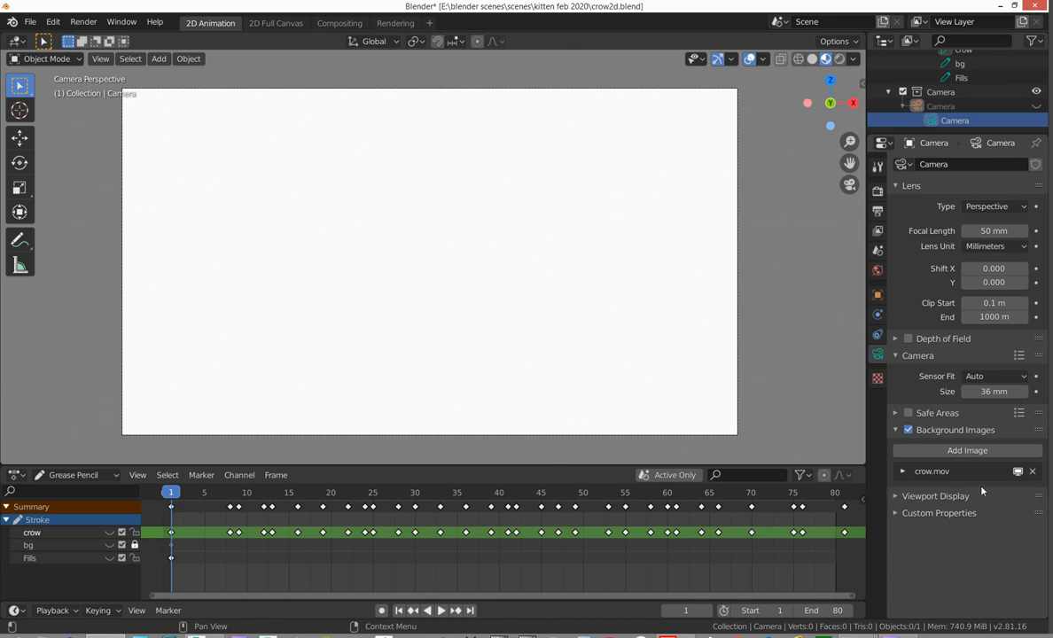
left_click(902, 471)
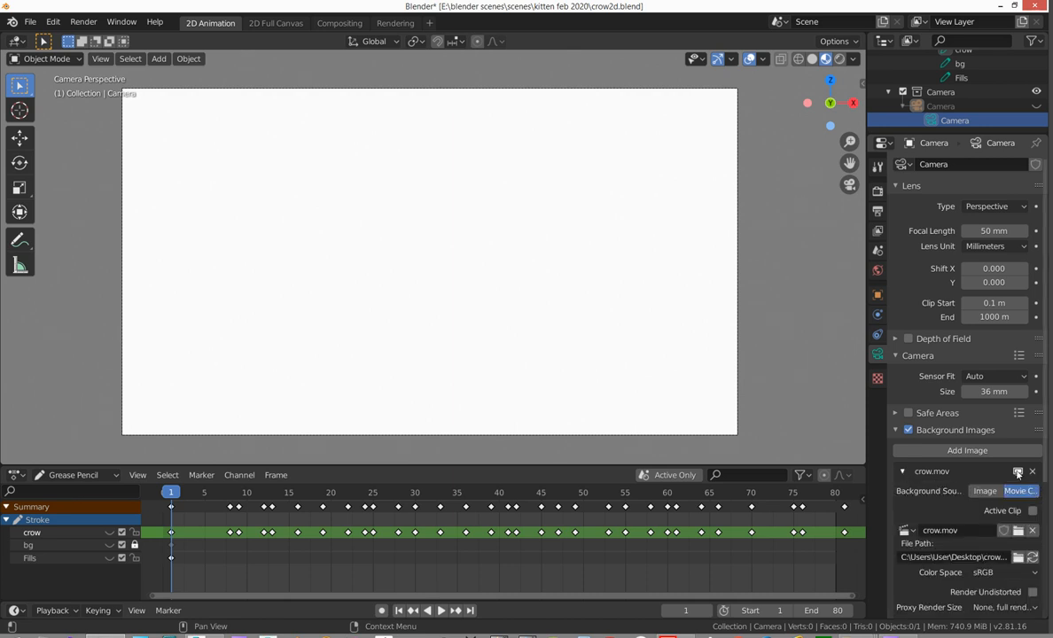
mouse_move(1018, 490)
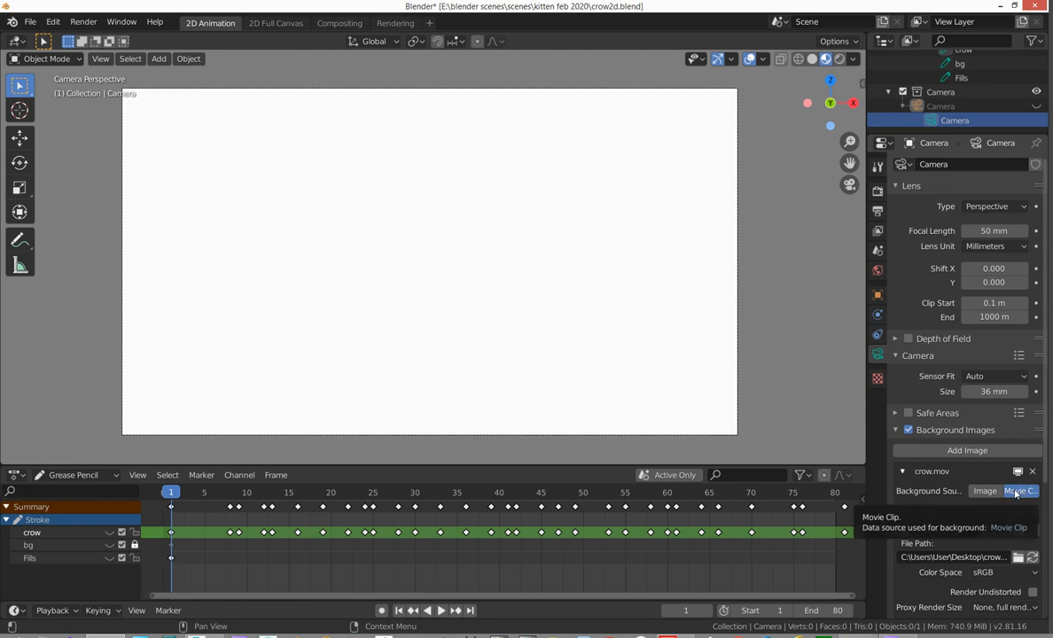
left_click(1017, 491)
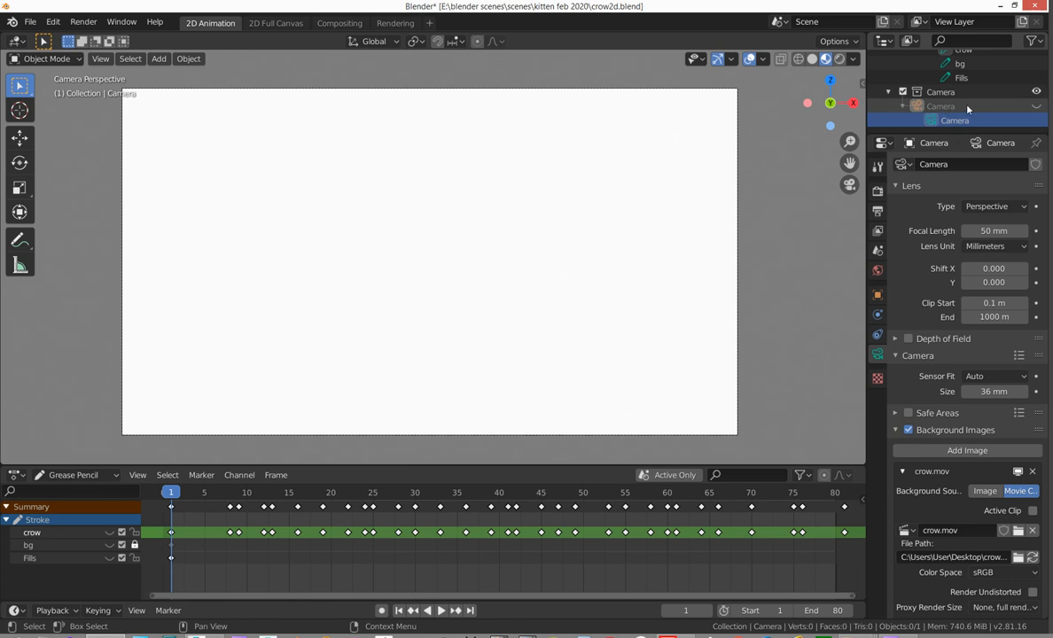
Step: Make the camera visible, scrub to frames 13 and 8, and set background alpha to 0.5
left_click(955, 120)
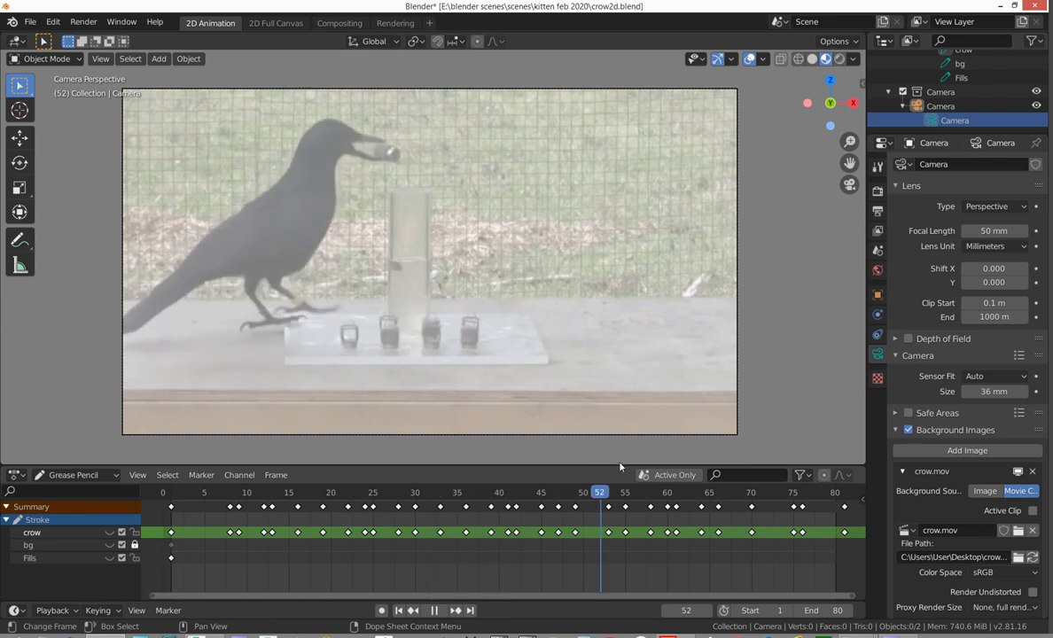
left_click(759, 492)
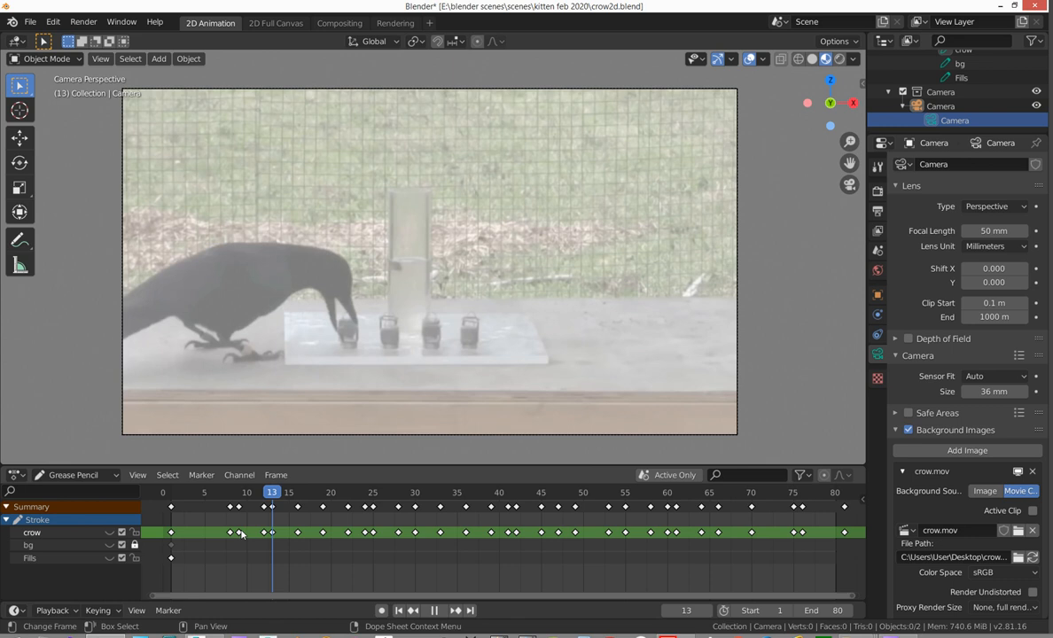
left_click(230, 492)
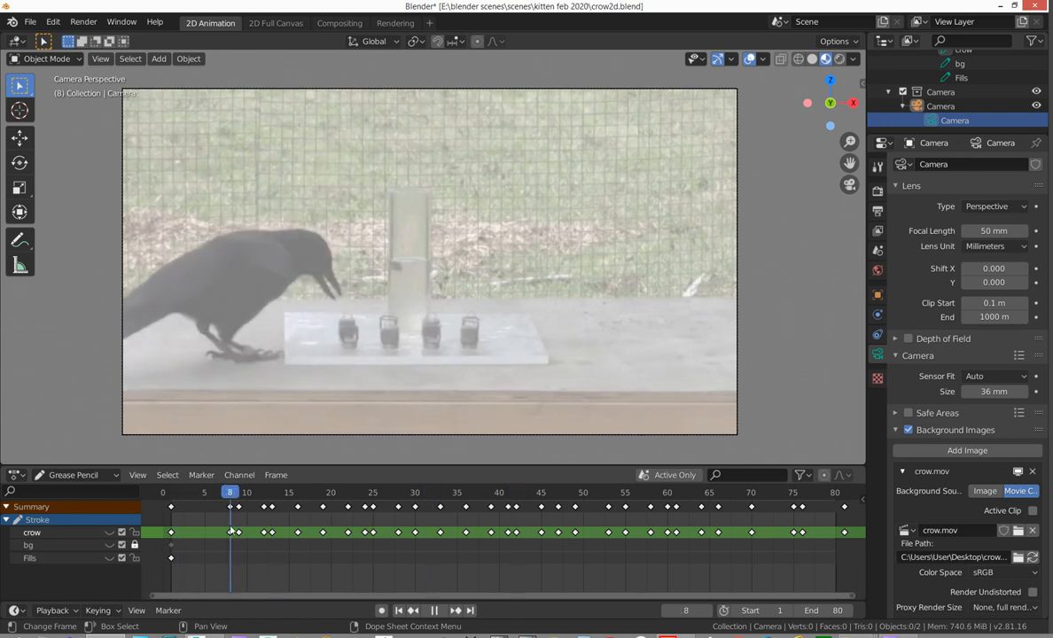
scroll("down", 3)
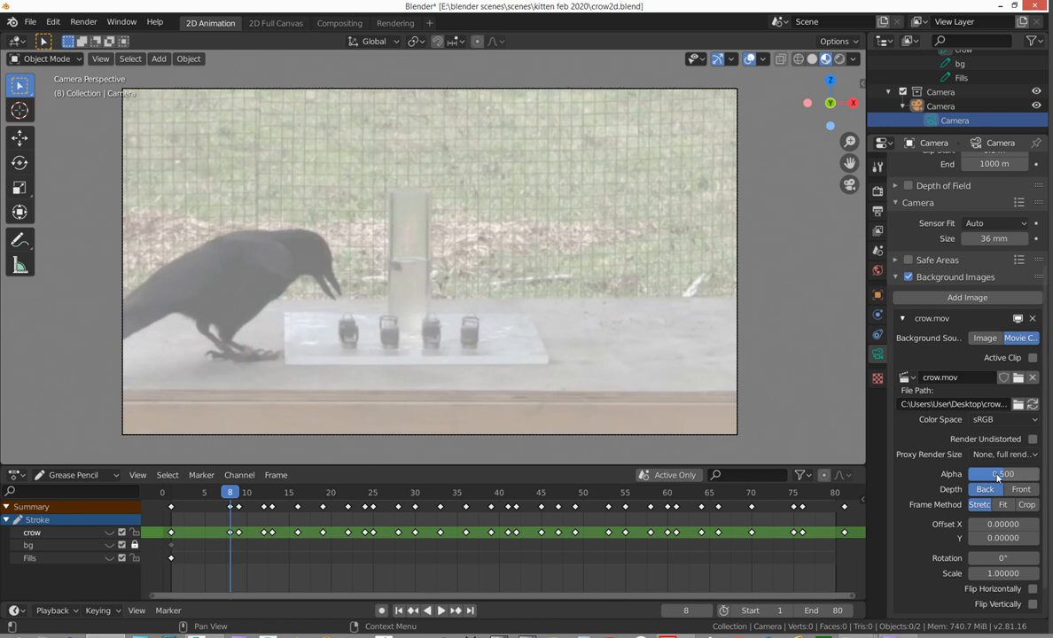
left_click_drag(1002, 473, 989, 473)
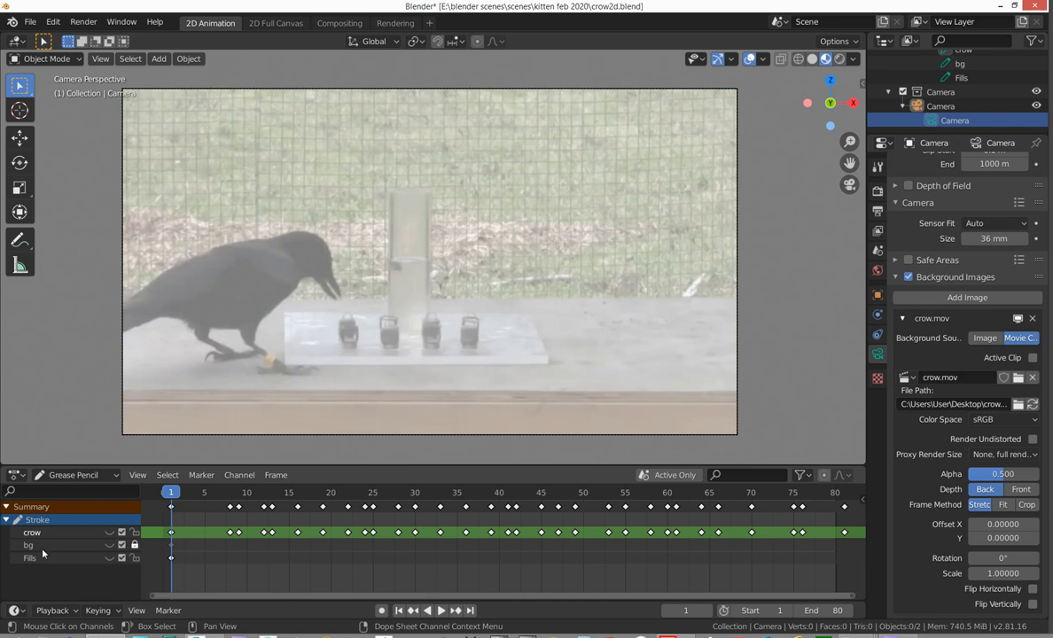
mouse_move(56, 559)
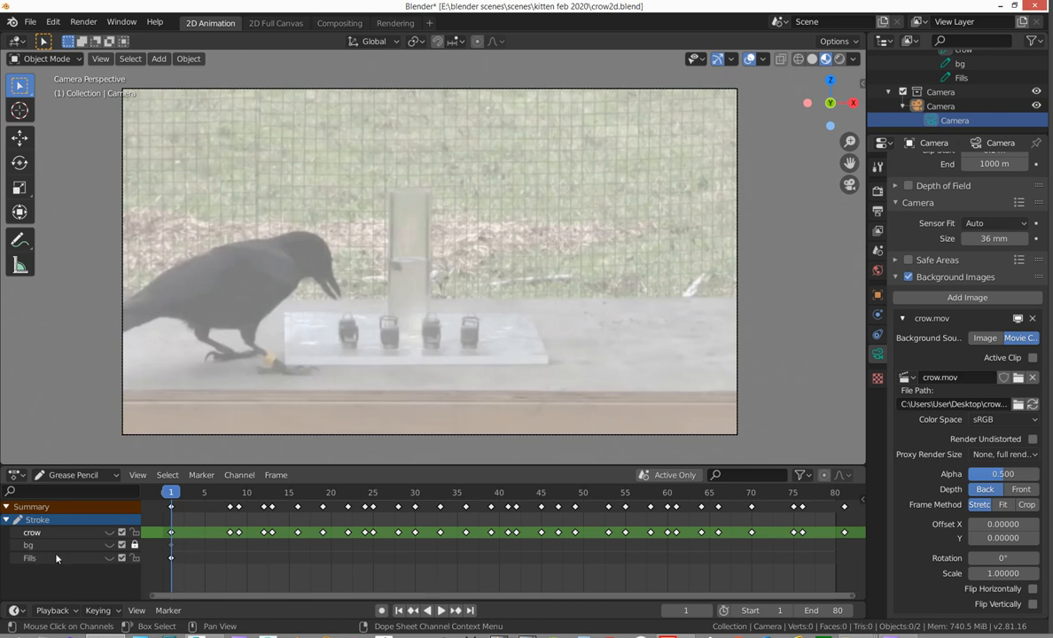
mouse_move(24, 549)
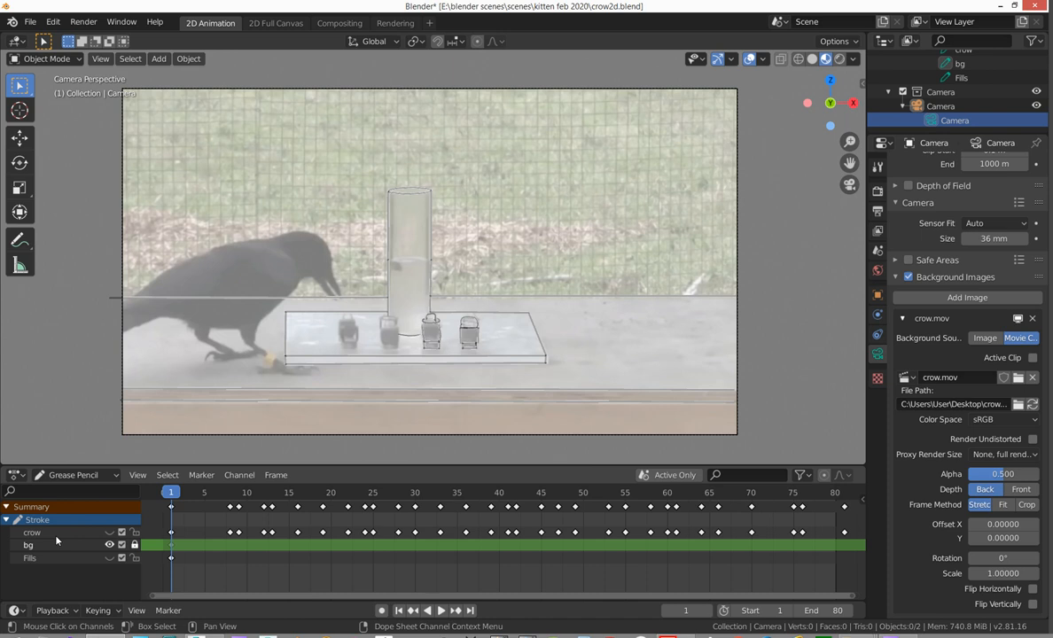
Step: Rename the bg layer, typing 'abk' so it reads 'babk'
double_click(28, 545)
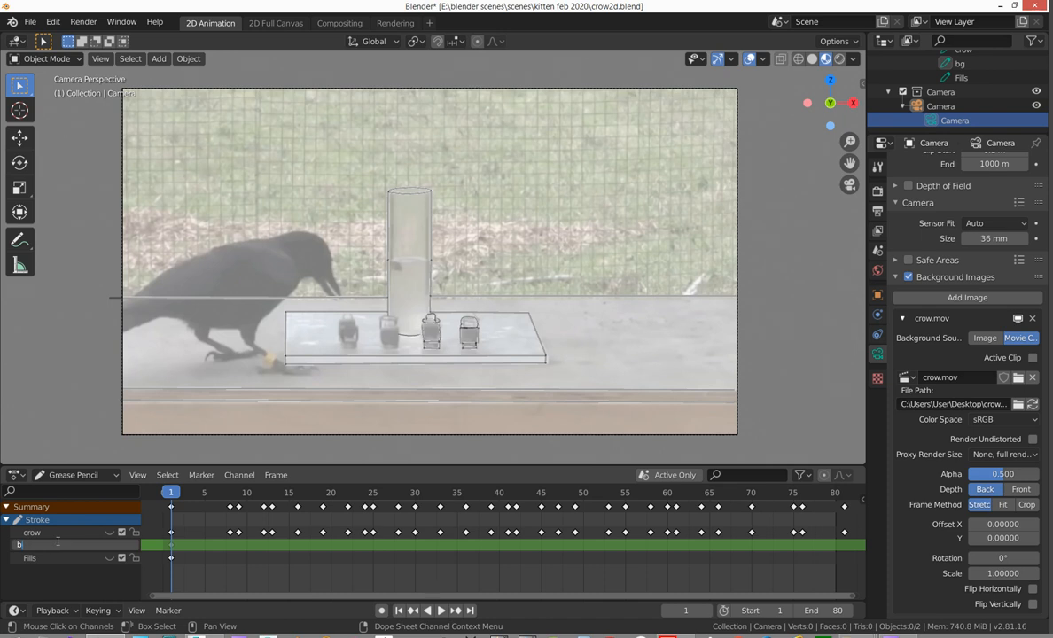
type("abk")
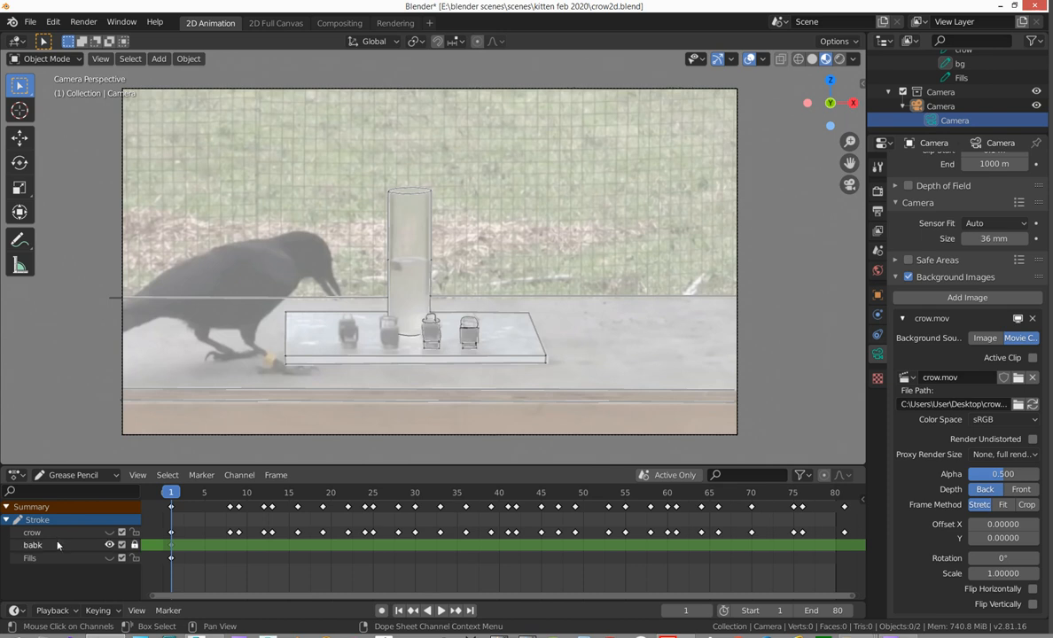
mouse_move(46, 546)
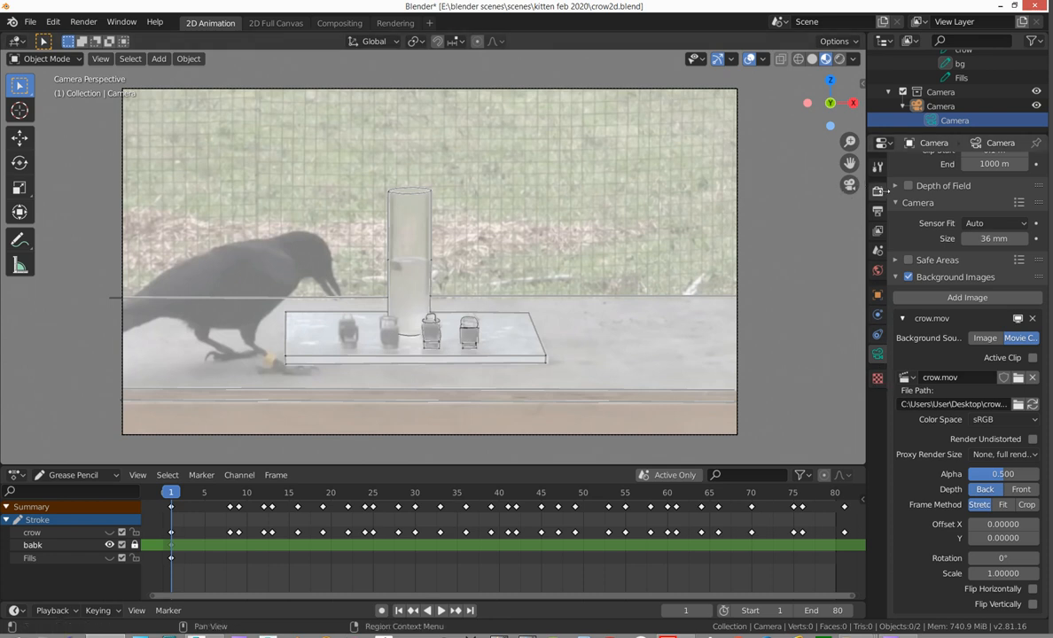
mouse_move(878, 354)
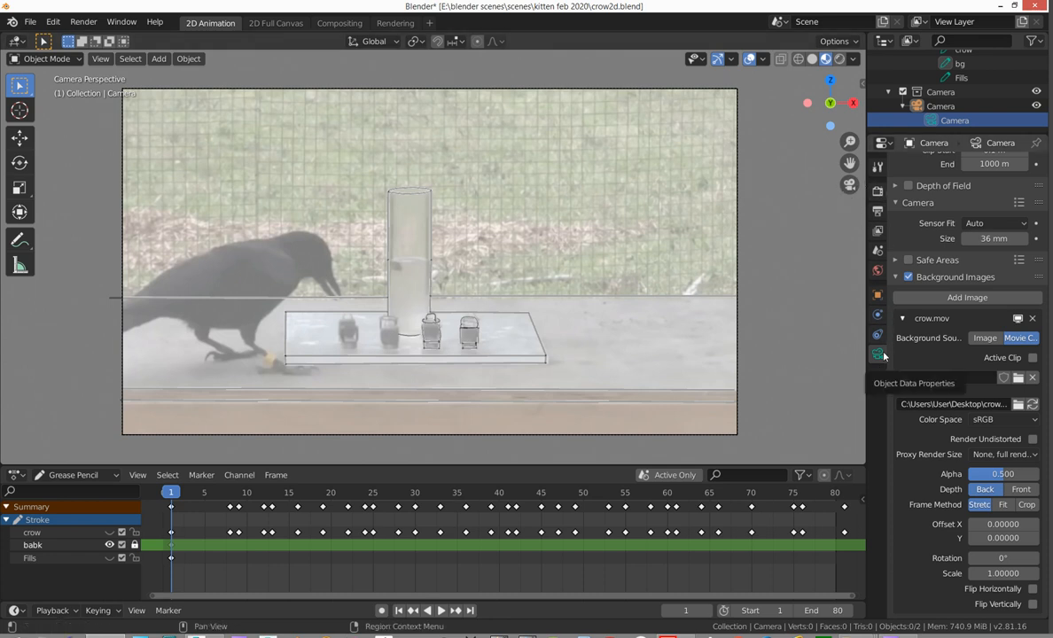
Step: Toggle Outliner visibility, expand onion skinning, return to Object Mode and select the Stroke object
left_click(955, 120)
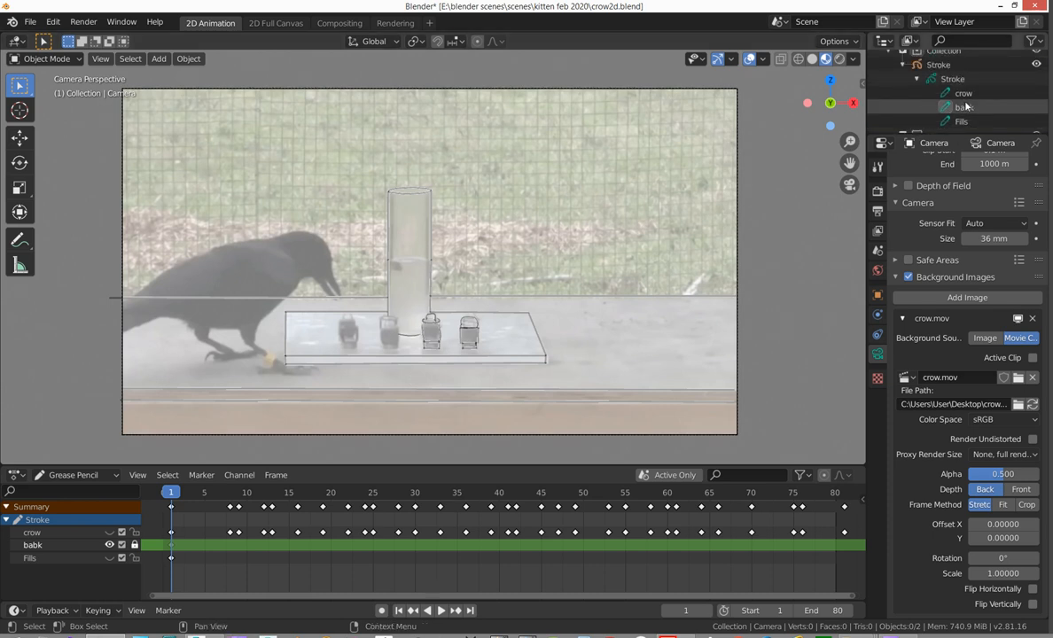
left_click(965, 106)
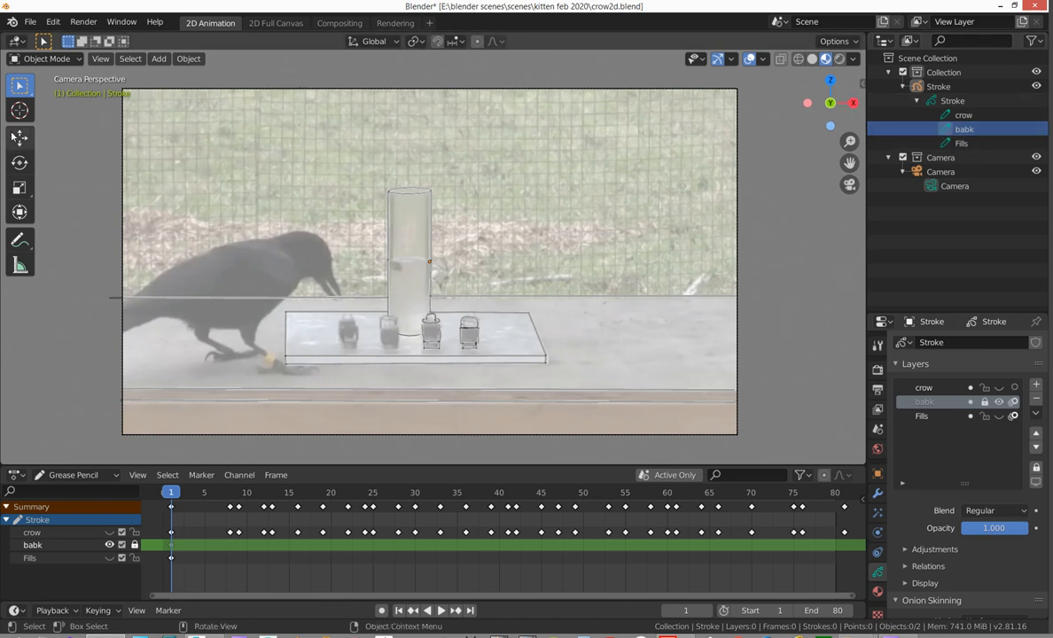
left_click(46, 59)
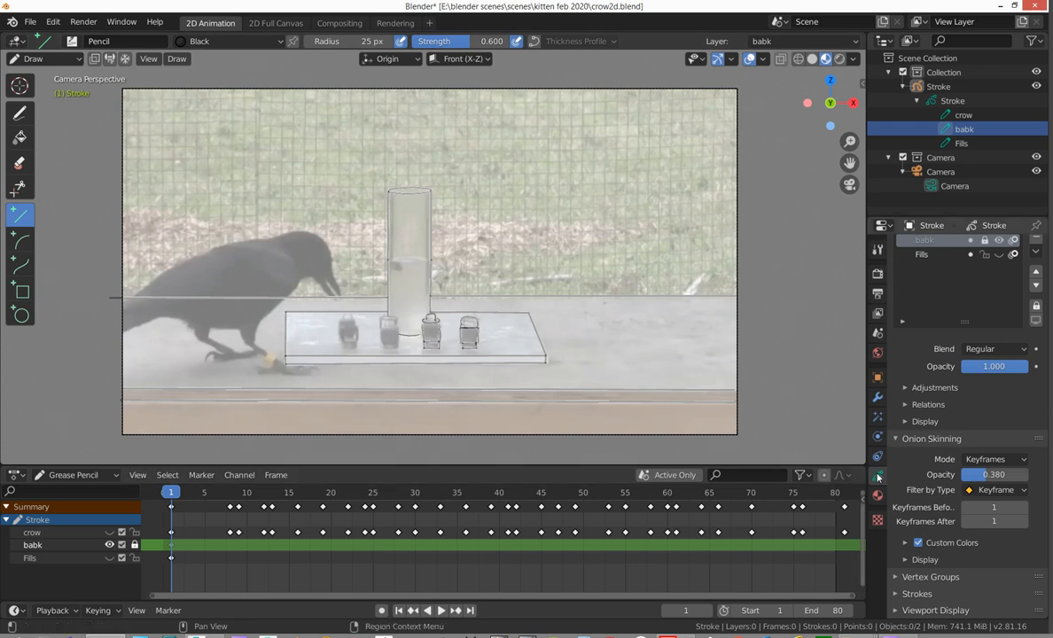
left_click(44, 59)
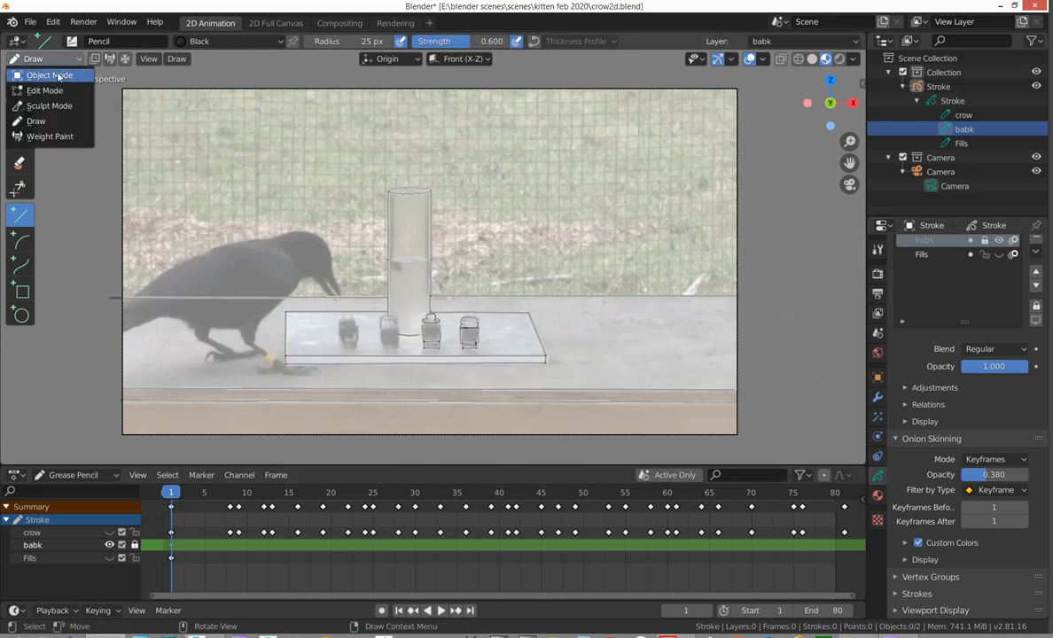
left_click(51, 75)
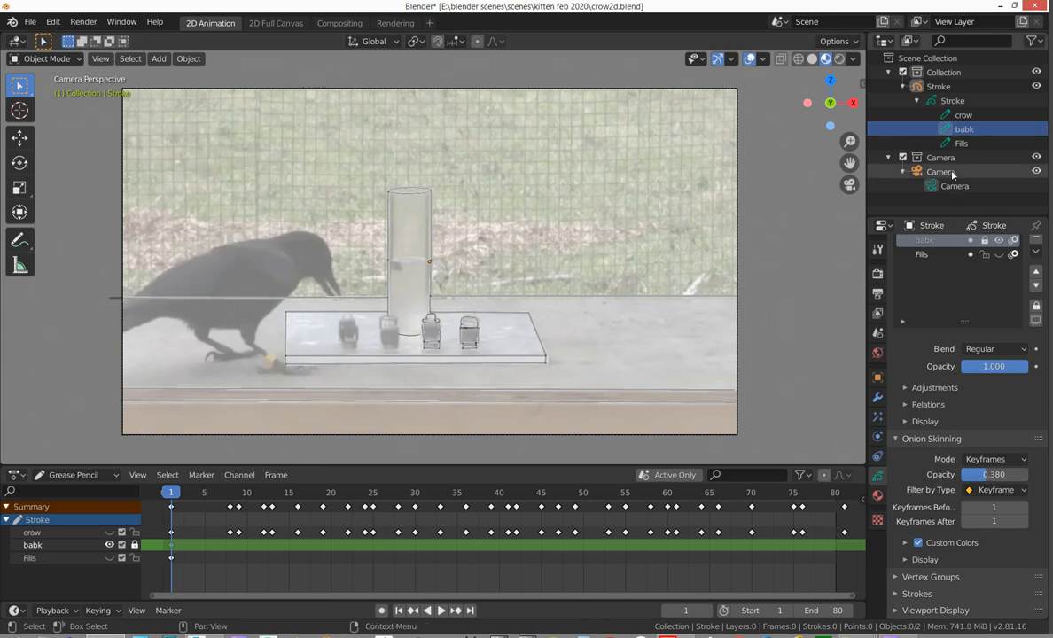
left_click(940, 157)
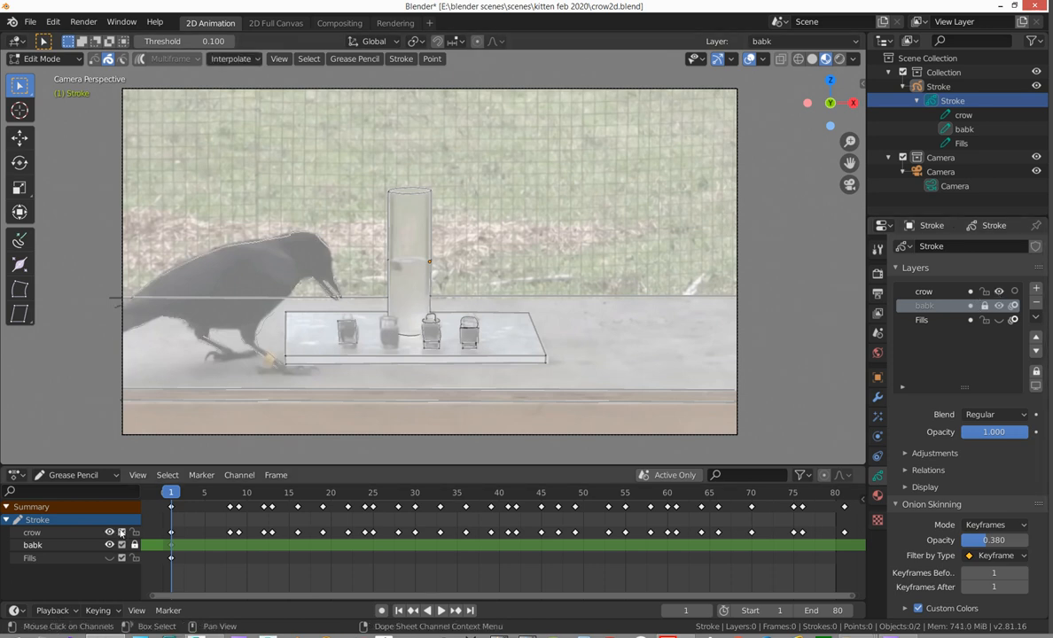
Step: Make crow the active layer, then play and scrub the crow outline animation before stopping
left_click(924, 290)
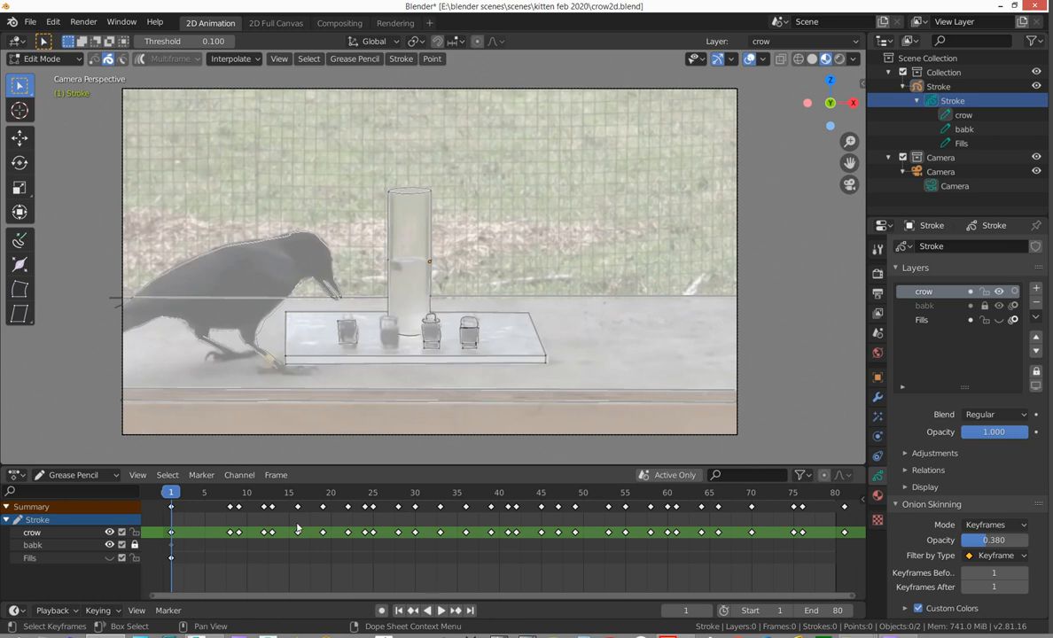
left_click(441, 610)
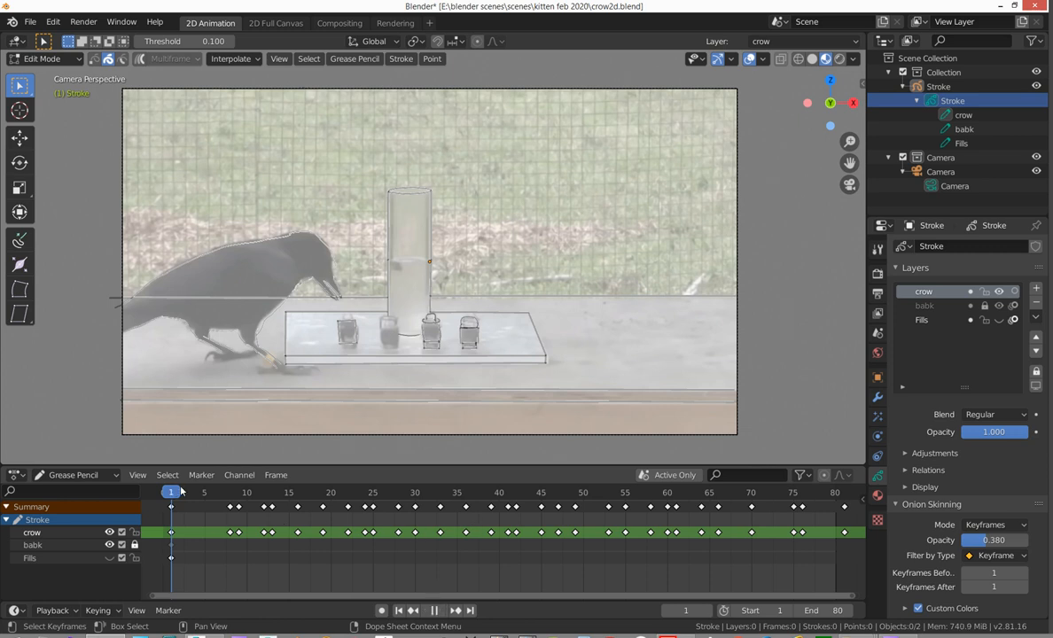
left_click(364, 492)
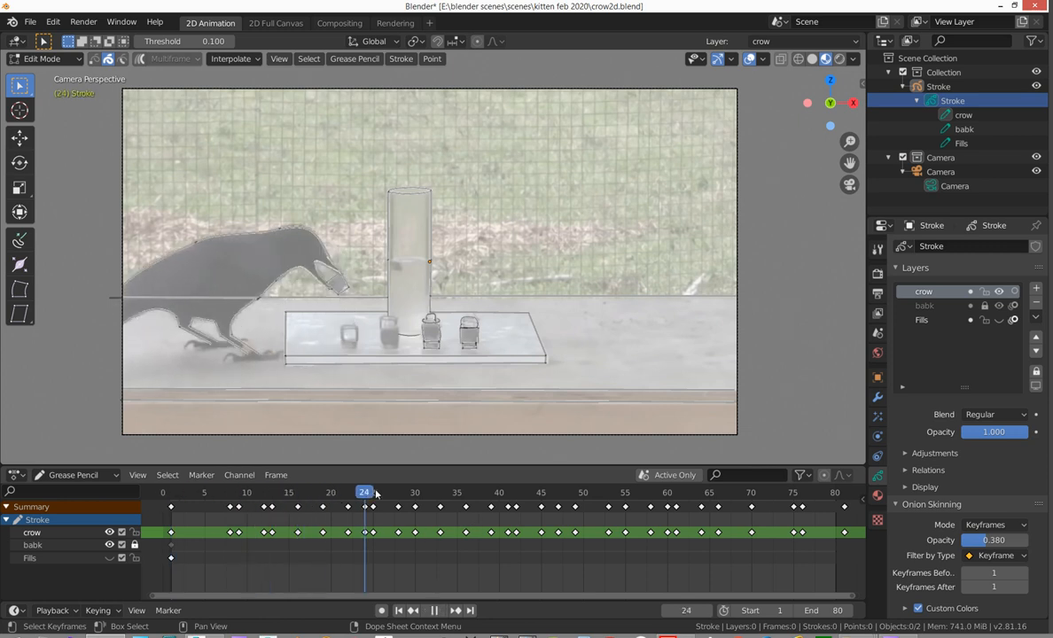
left_click(541, 492)
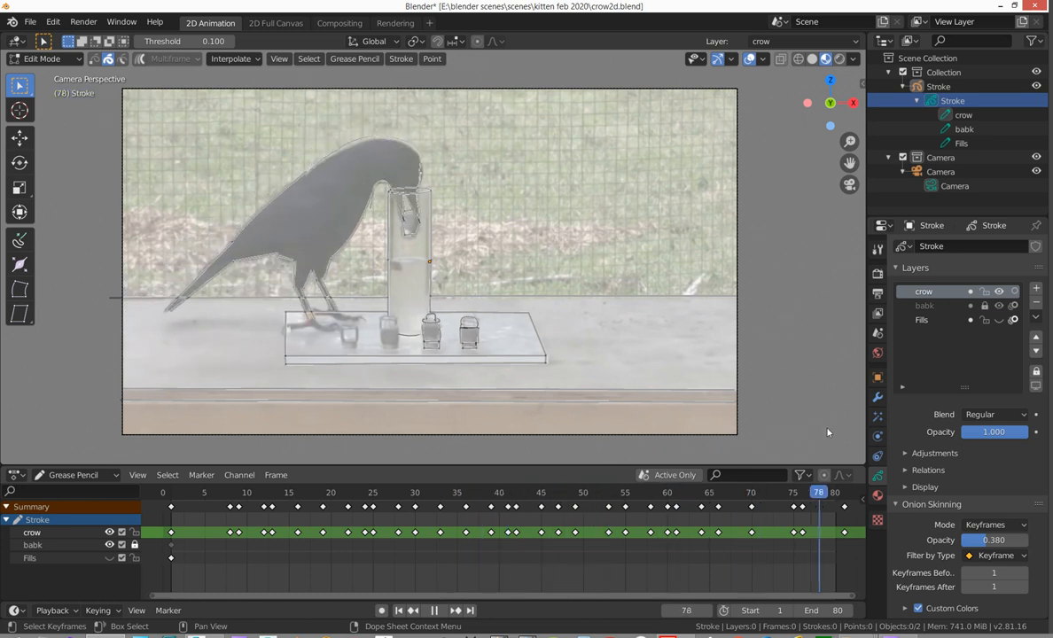
left_click(591, 492)
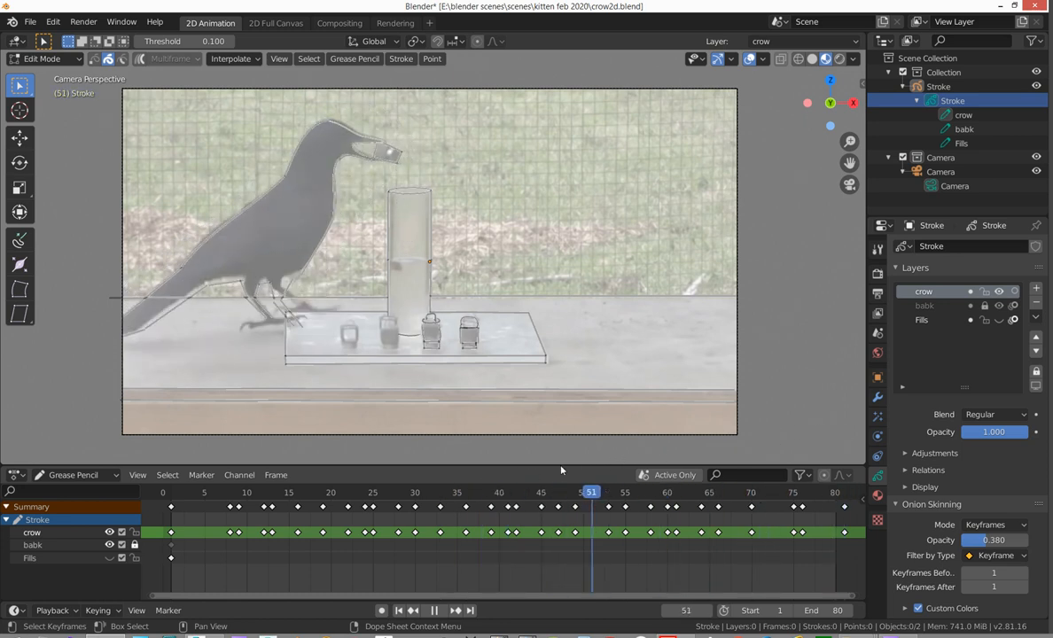
left_click(355, 492)
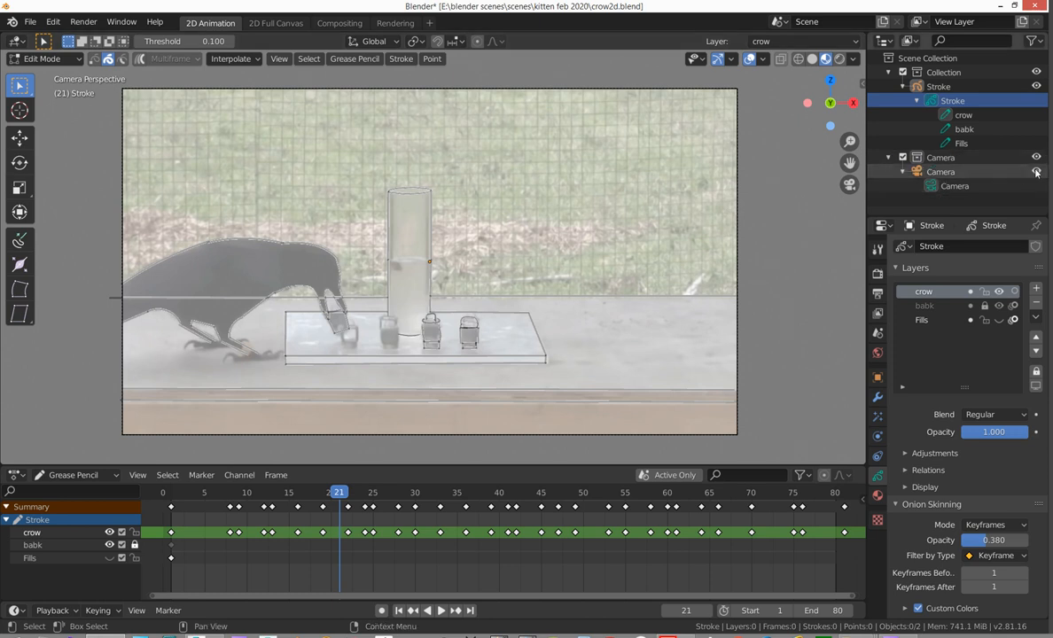
Step: Hide the camera background clip, rewind to frame 1 and play the line-only animation
left_click(1037, 172)
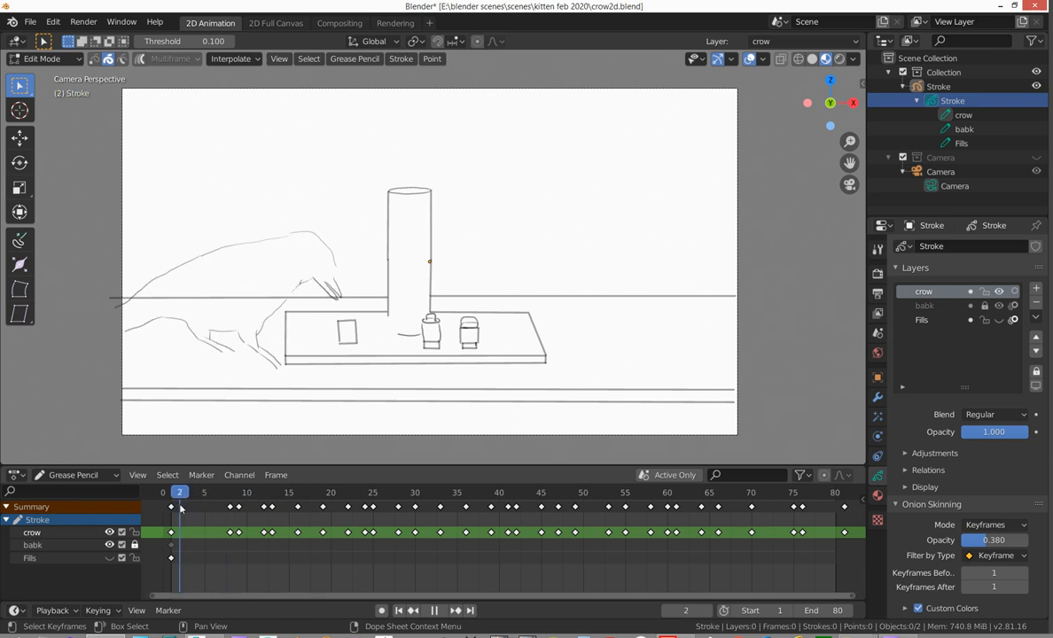
left_click(413, 610)
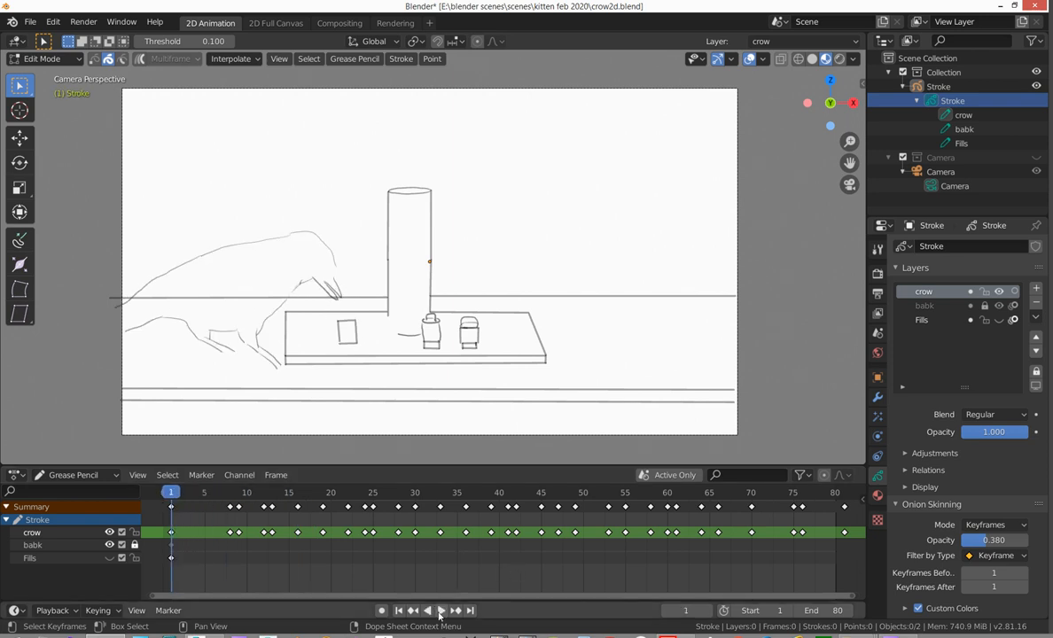
left_click(441, 610)
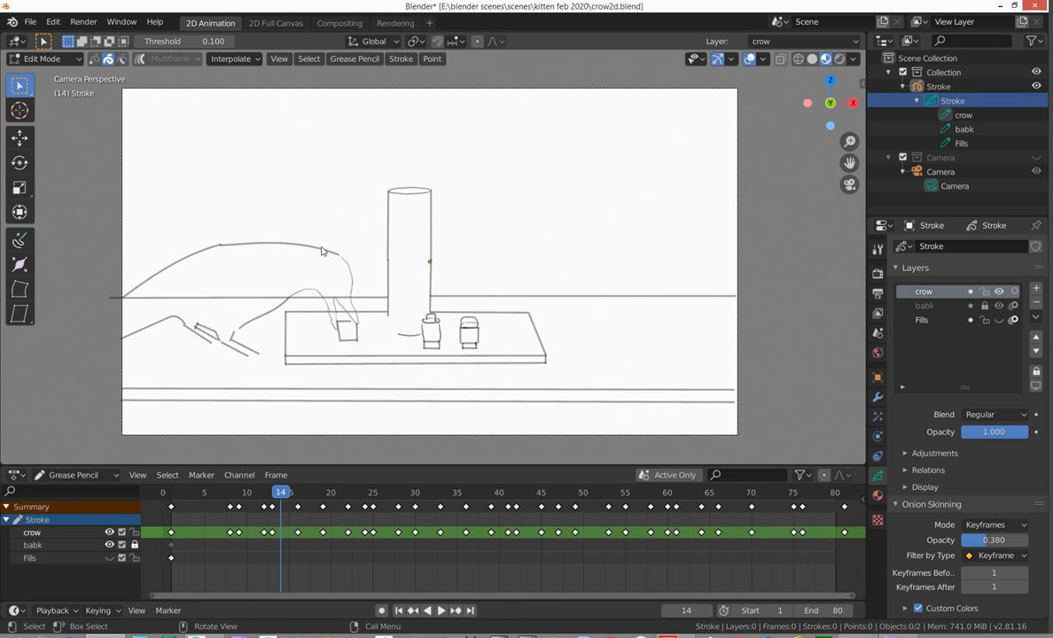
mouse_move(307, 158)
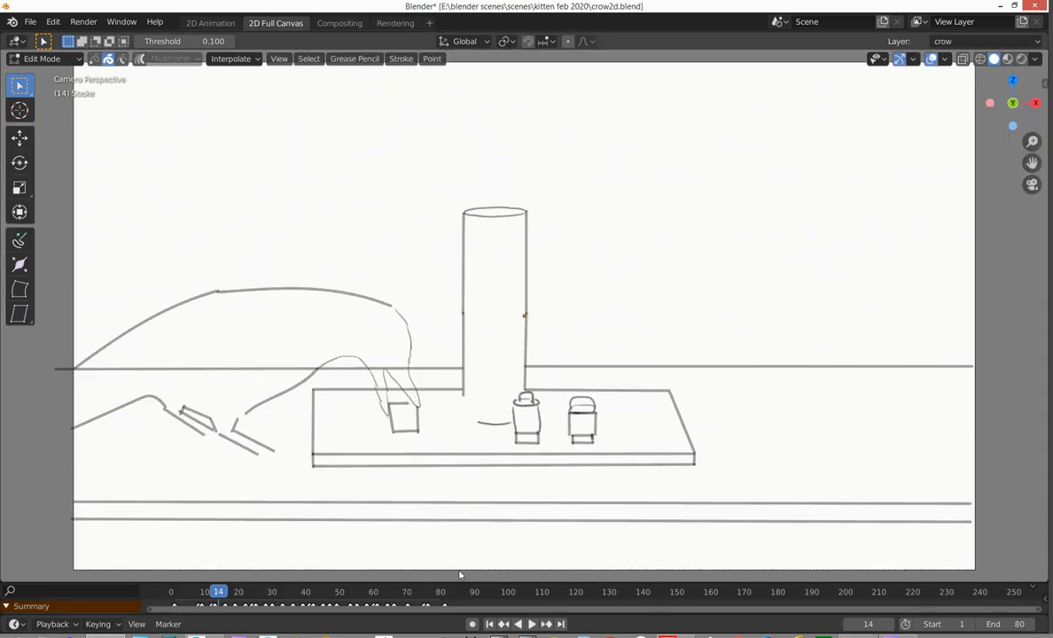
Step: Play and then stop the crow animation in the 2D Full Canvas workspace
left_click(527, 624)
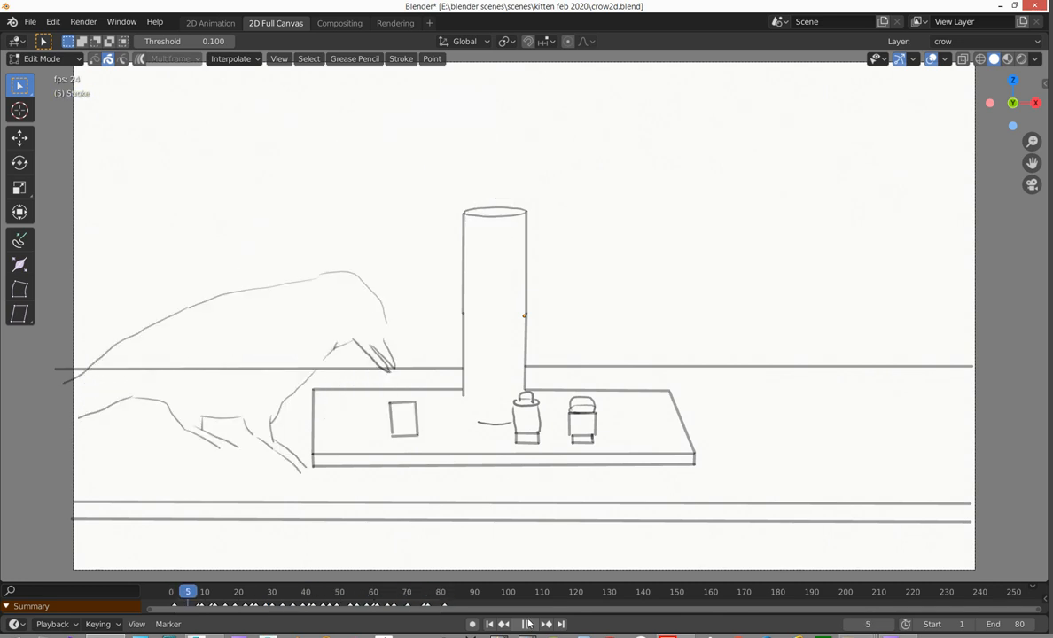
left_click(526, 624)
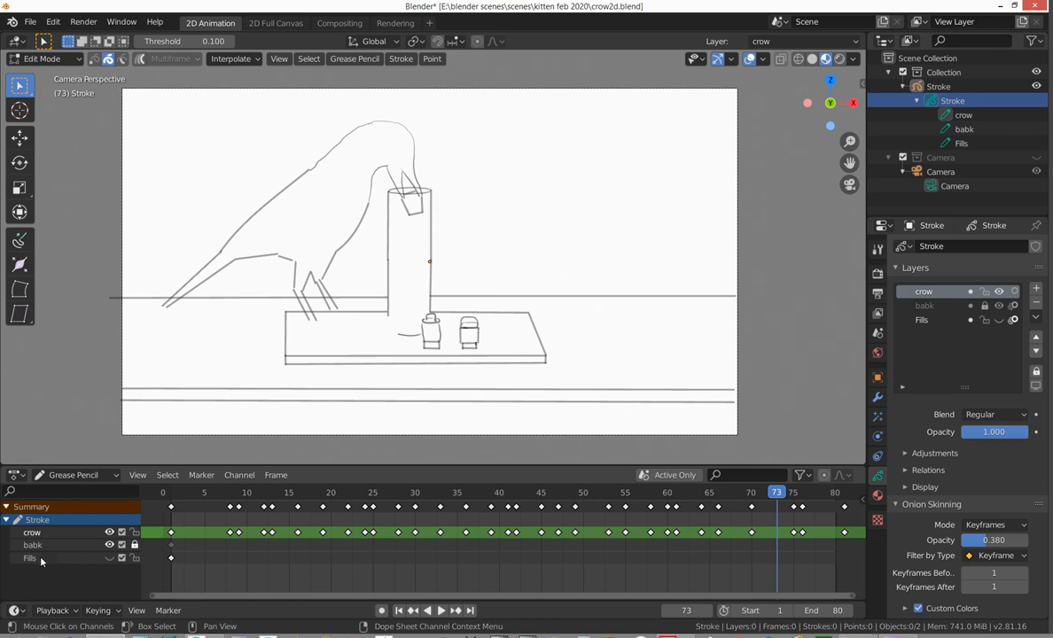
mouse_move(45, 547)
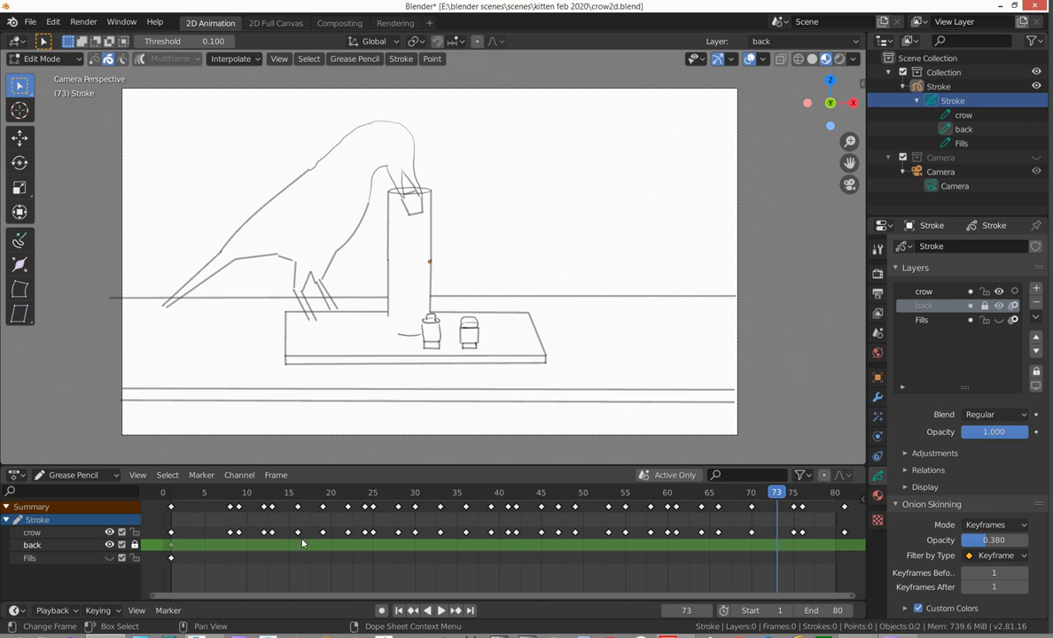
mouse_move(330, 556)
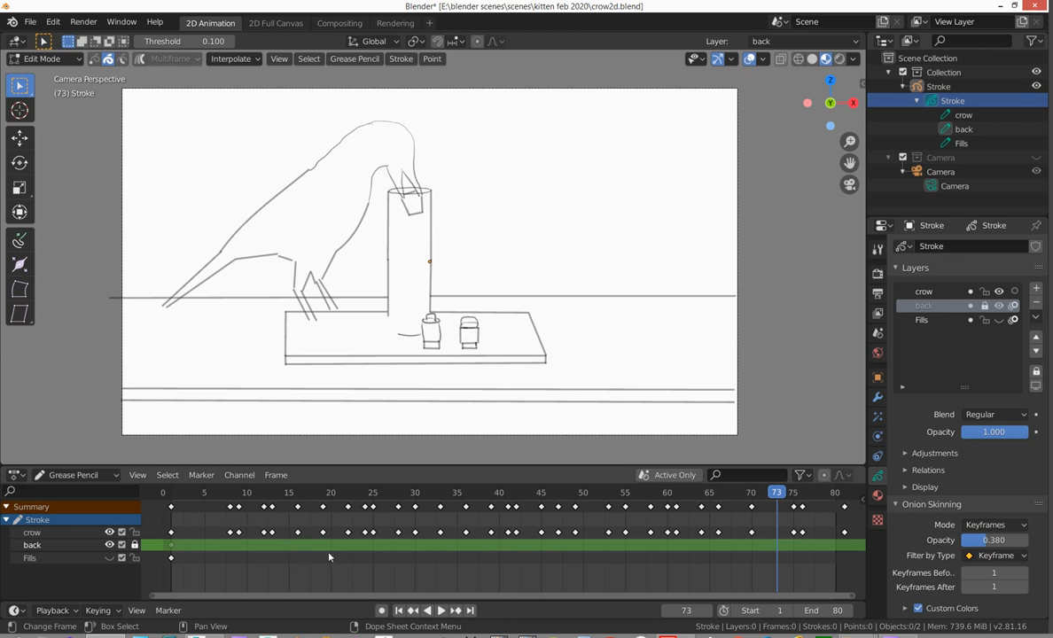
Step: Make the crow layer the active drawing layer again
left_click(923, 292)
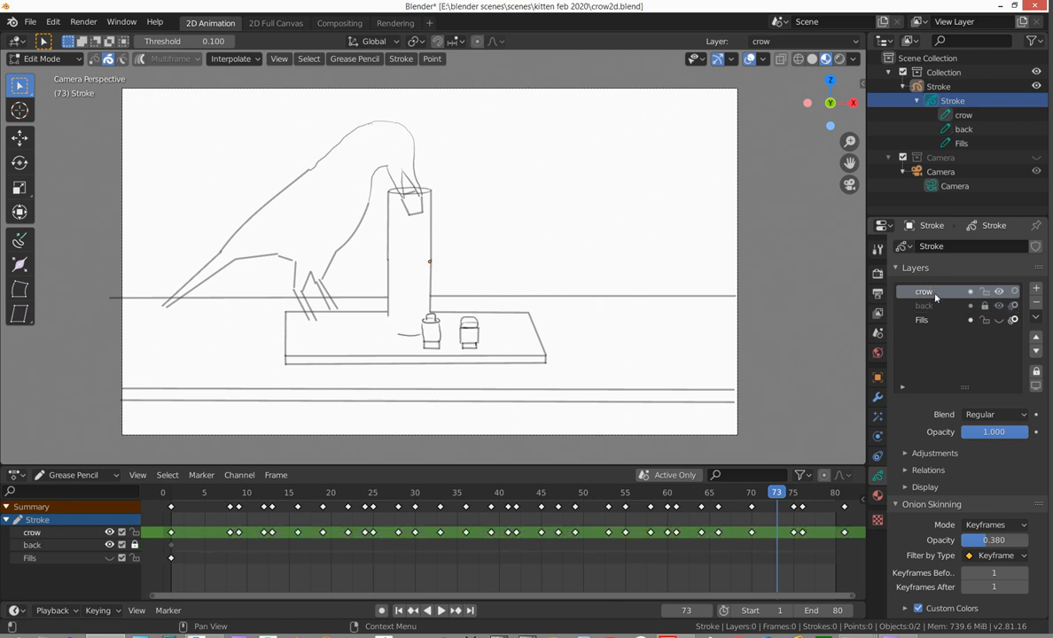
mouse_move(1036, 290)
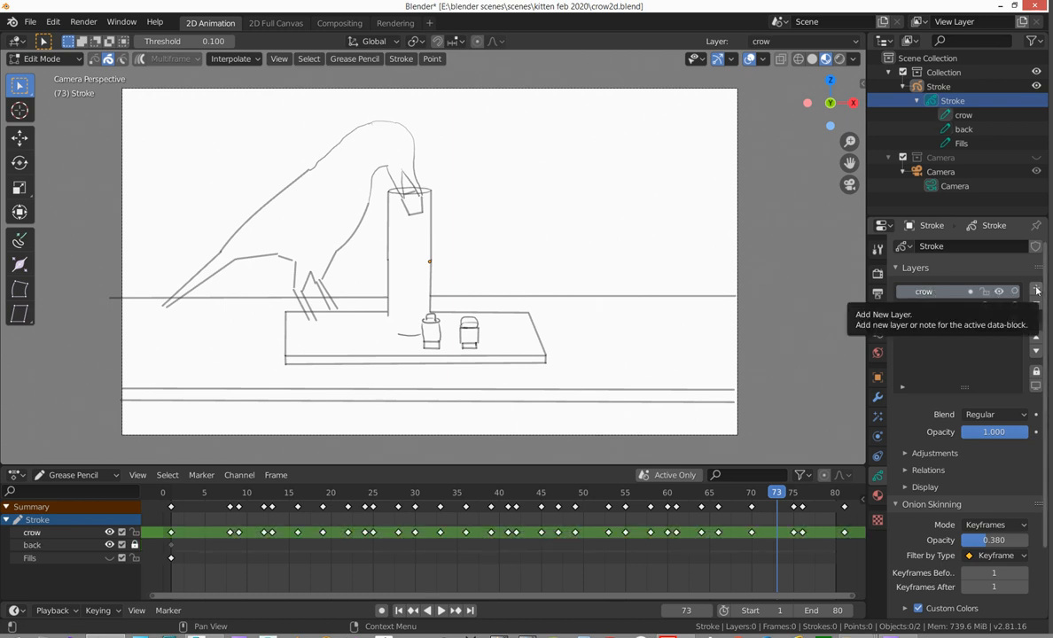
left_click(1035, 291)
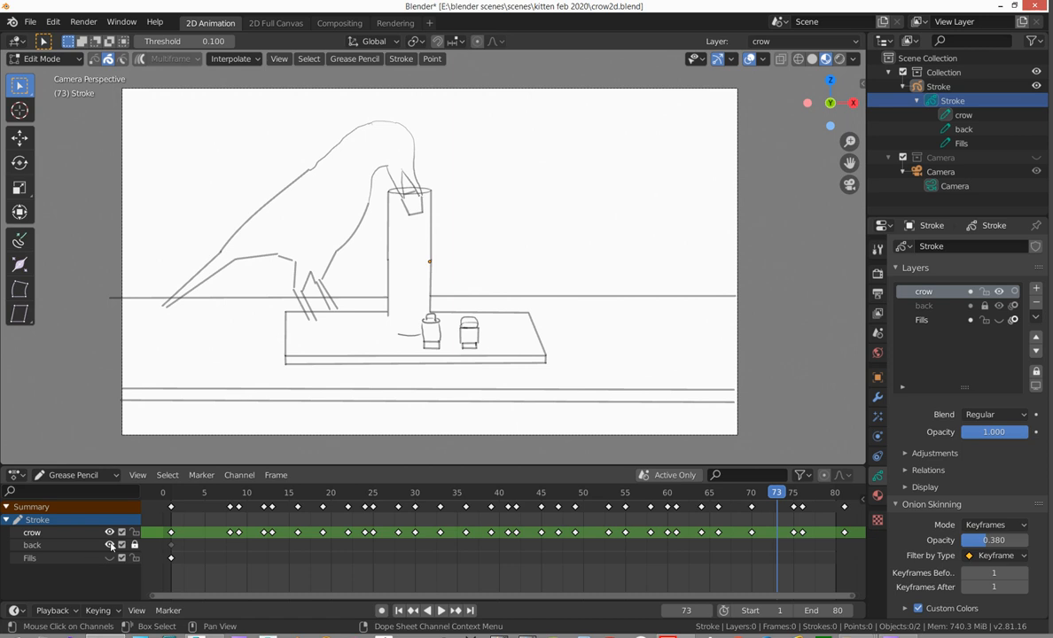
mouse_move(110, 545)
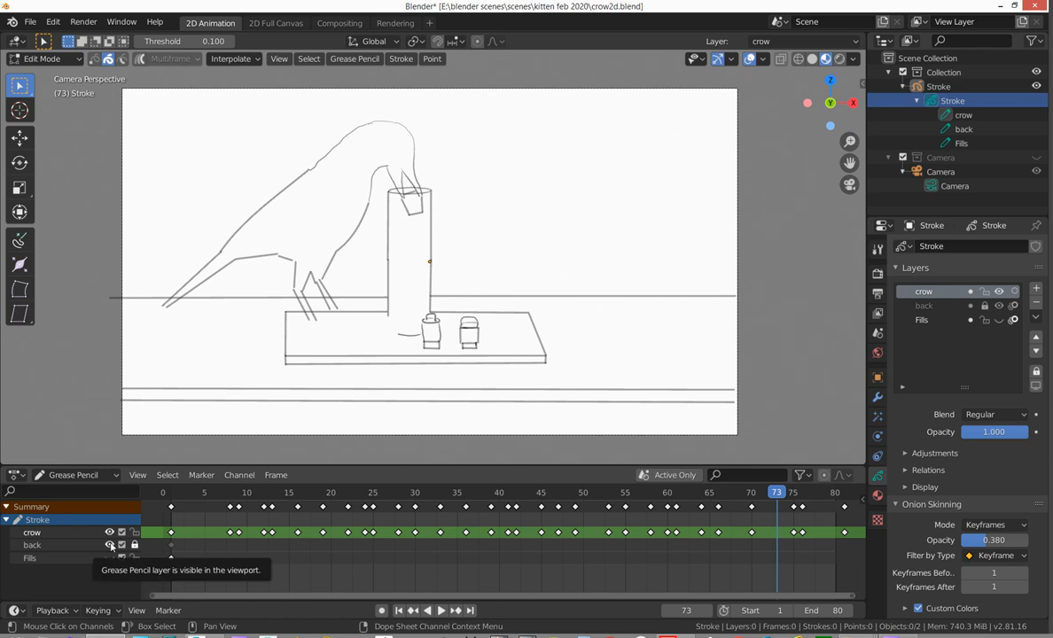